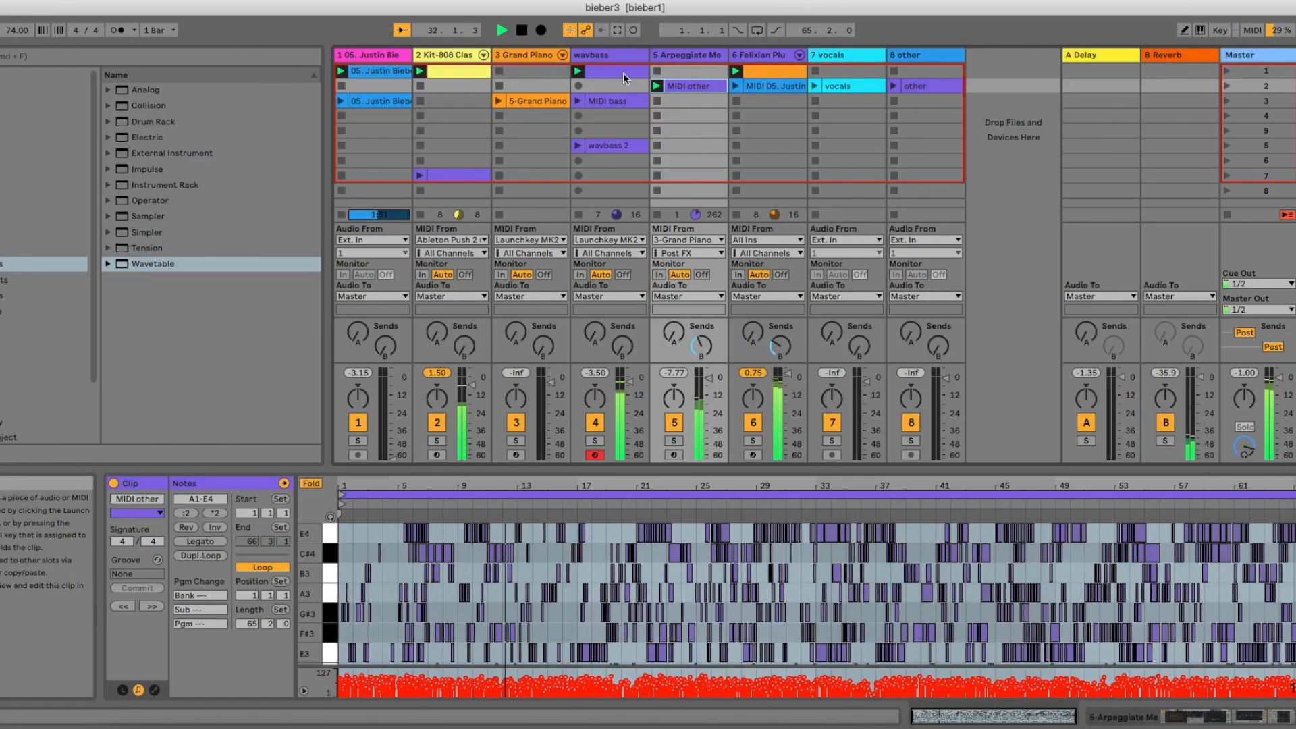
# - Select the vocals clip on the 7 vocals track so Clip View shows vocals.wav's waveform and sample settings
pyautogui.click(837, 86)
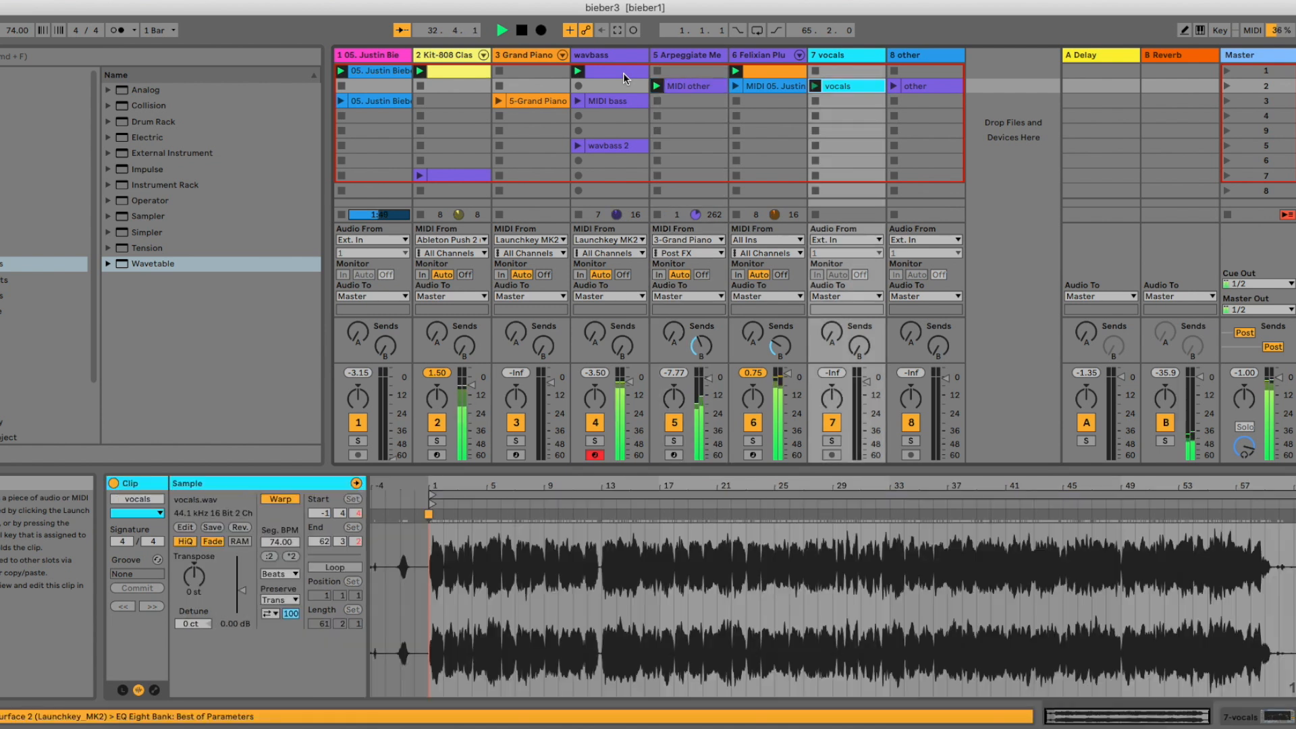